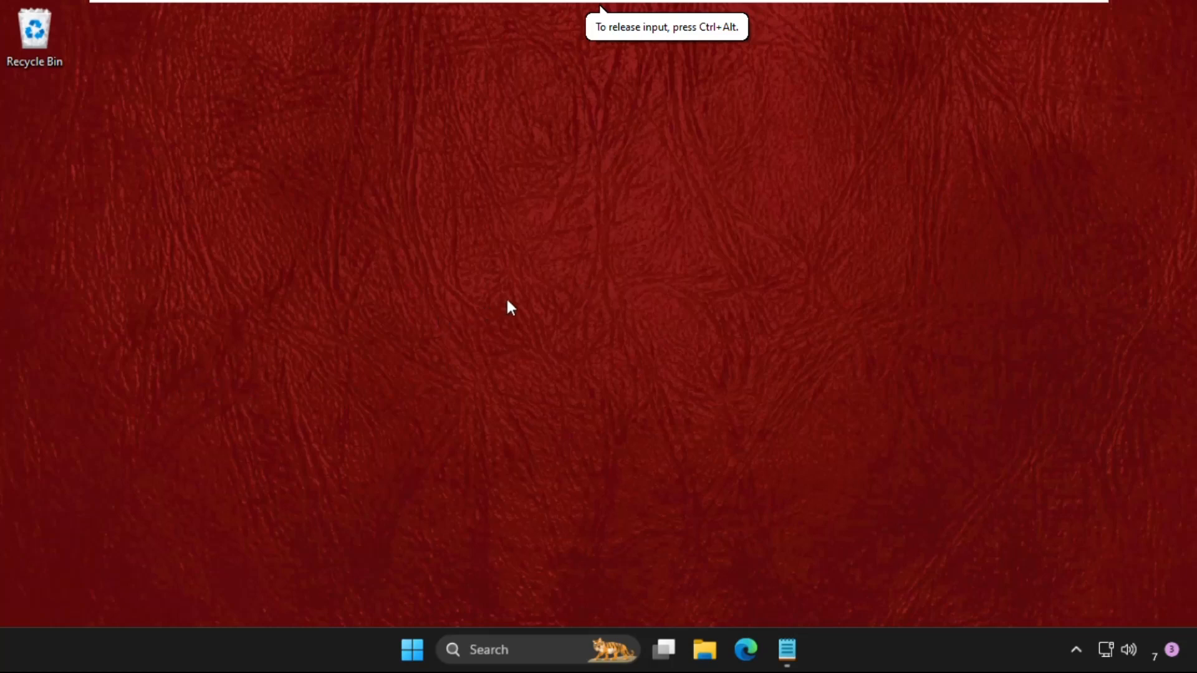
pyautogui.moveTo(534, 283)
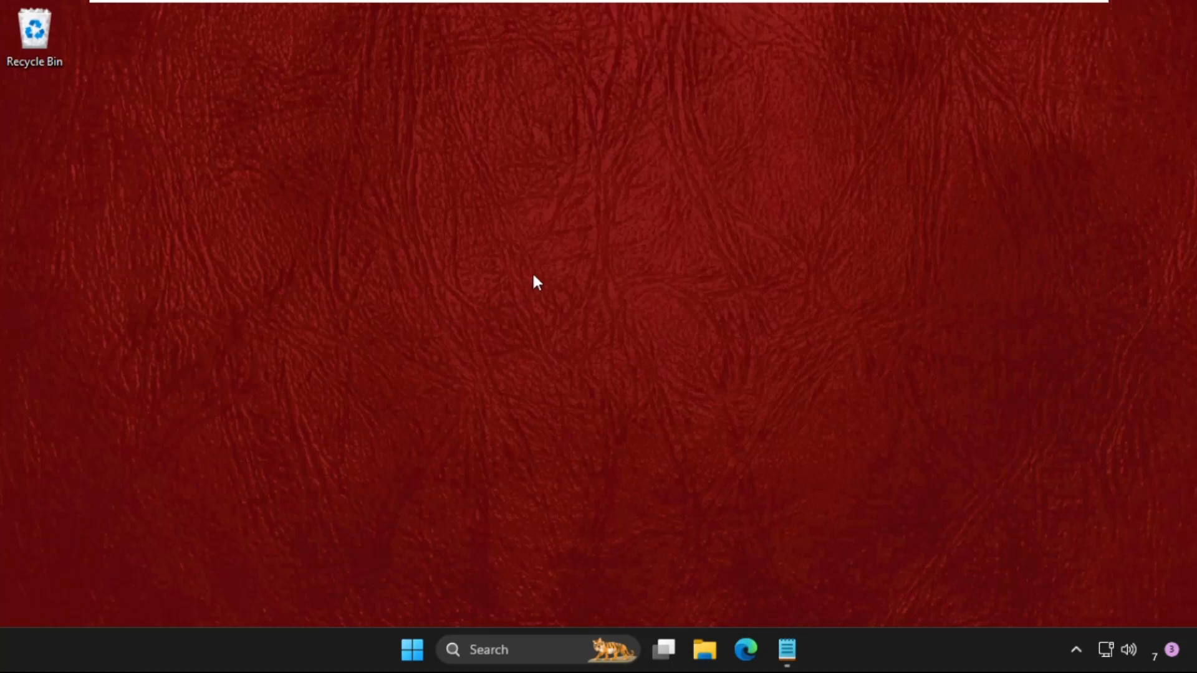
pyautogui.moveTo(461, 246)
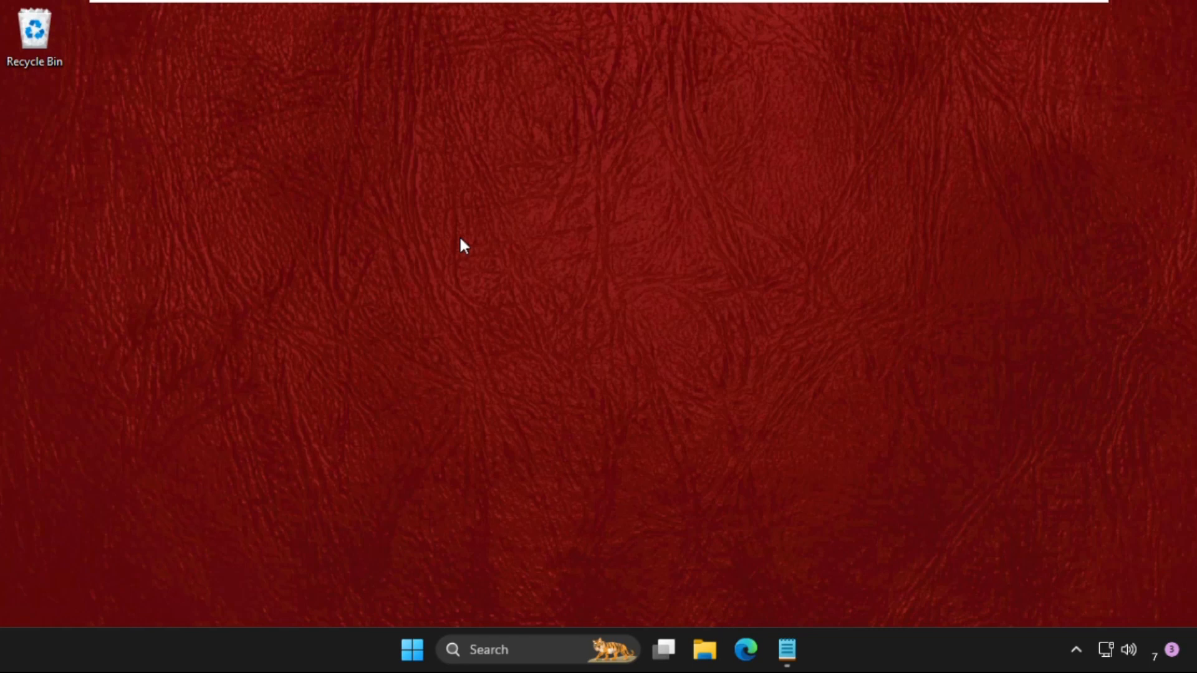
pyautogui.moveTo(583, 231)
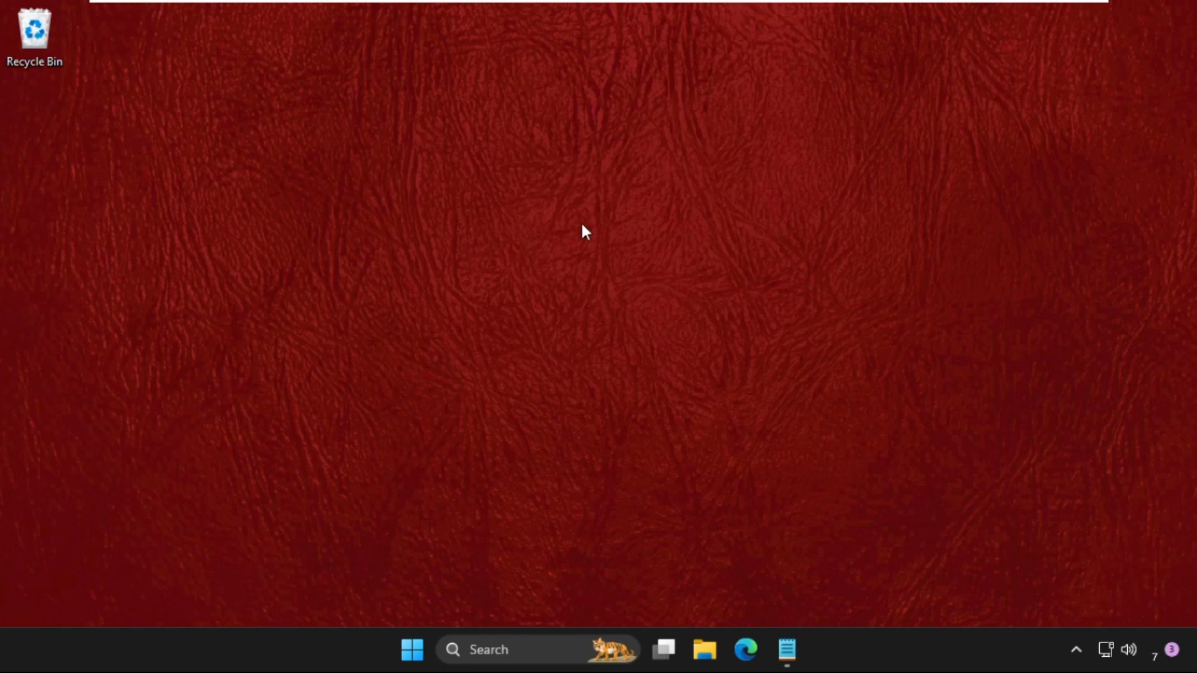
# Step: Start a new shortcut from the desktop's New menu, reaching the Create Shortcut wizard
pyautogui.rightClick(583, 233)
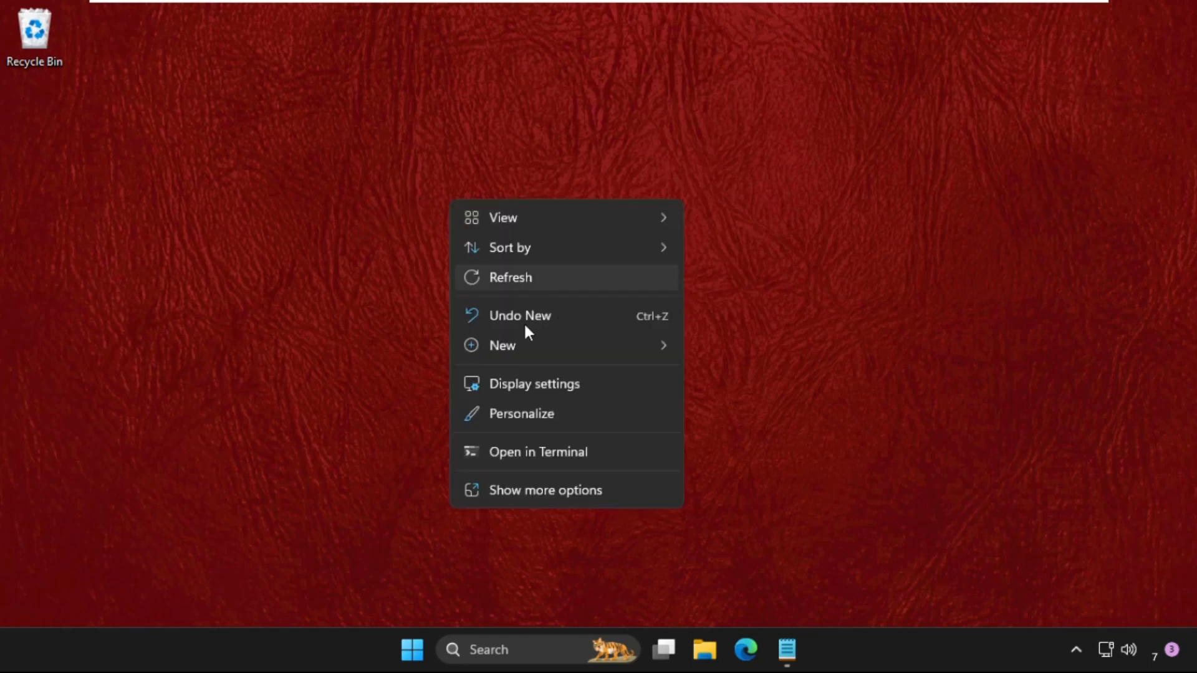
pyautogui.click(502, 345)
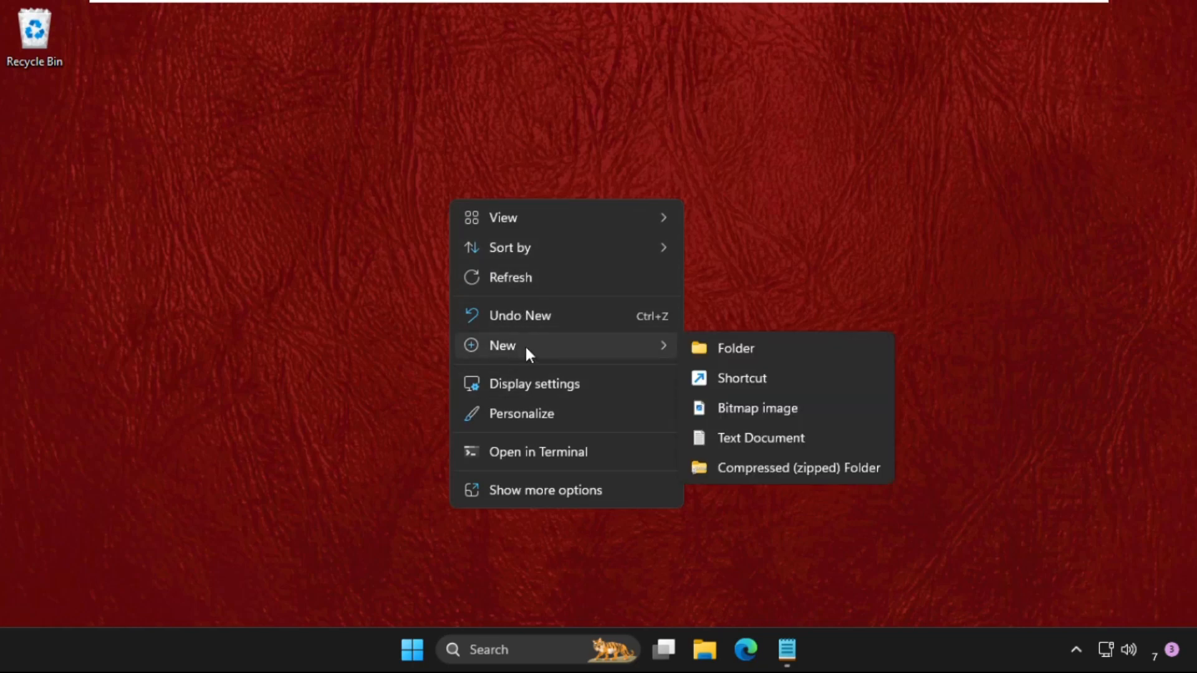
pyautogui.click(739, 378)
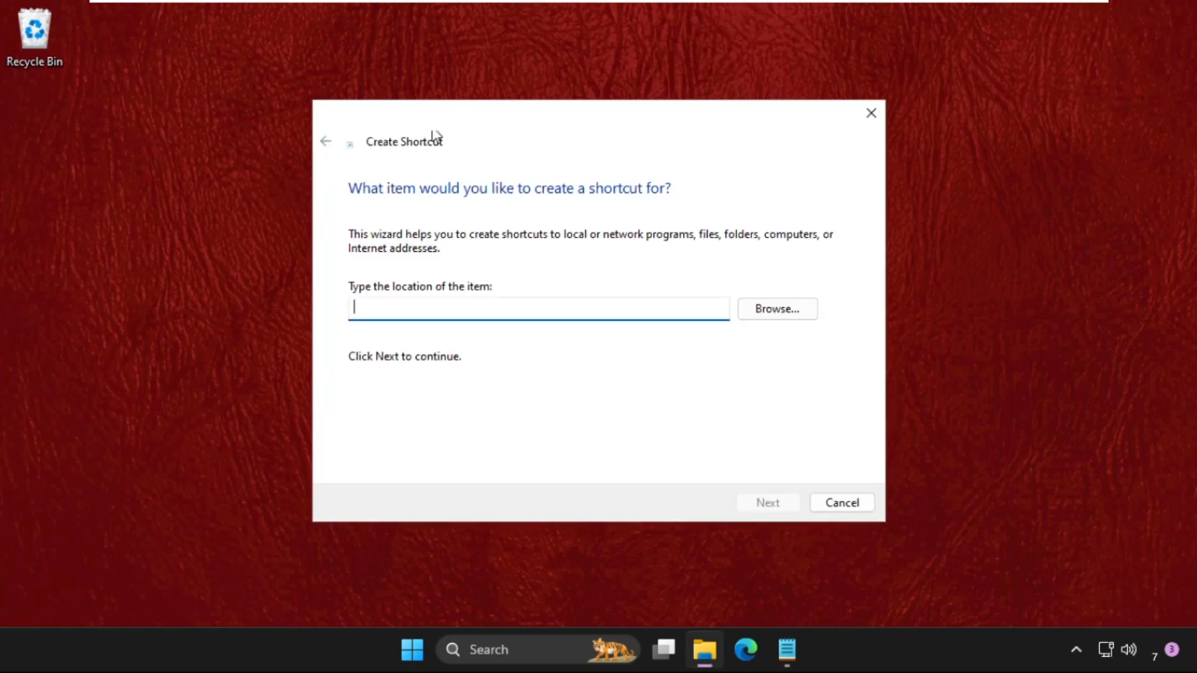
# Step: Browse for the target and expand This PC, Local Disk (C:) and the Windows folder
pyautogui.click(776, 309)
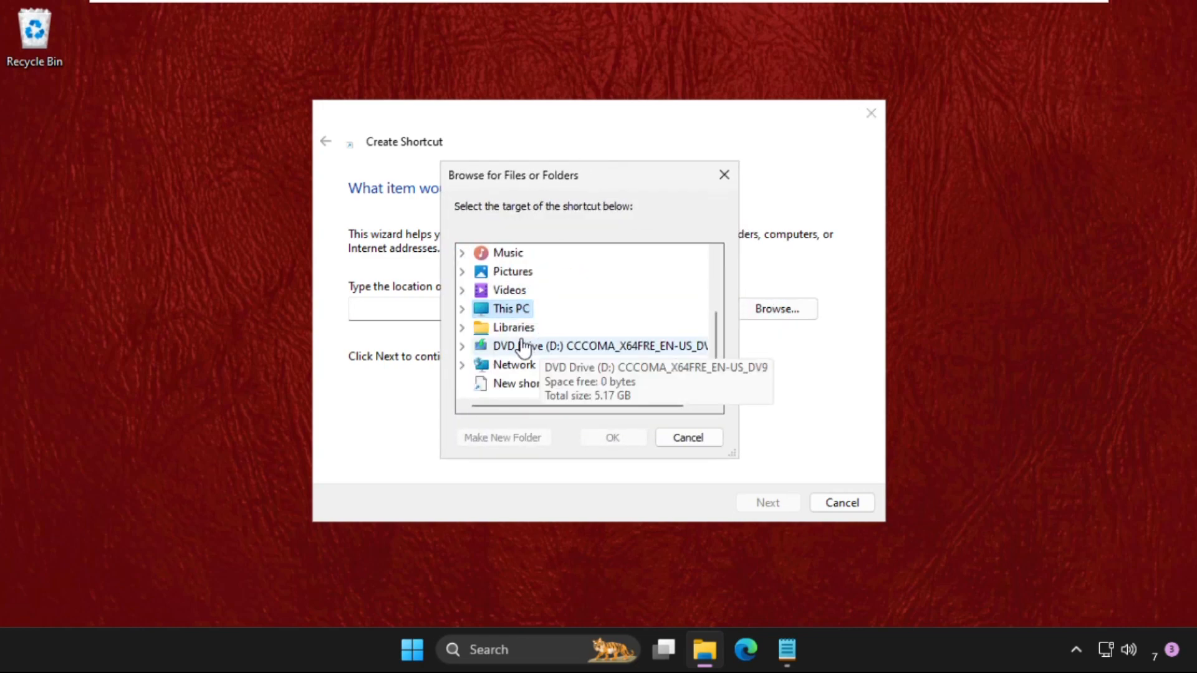
pyautogui.click(461, 308)
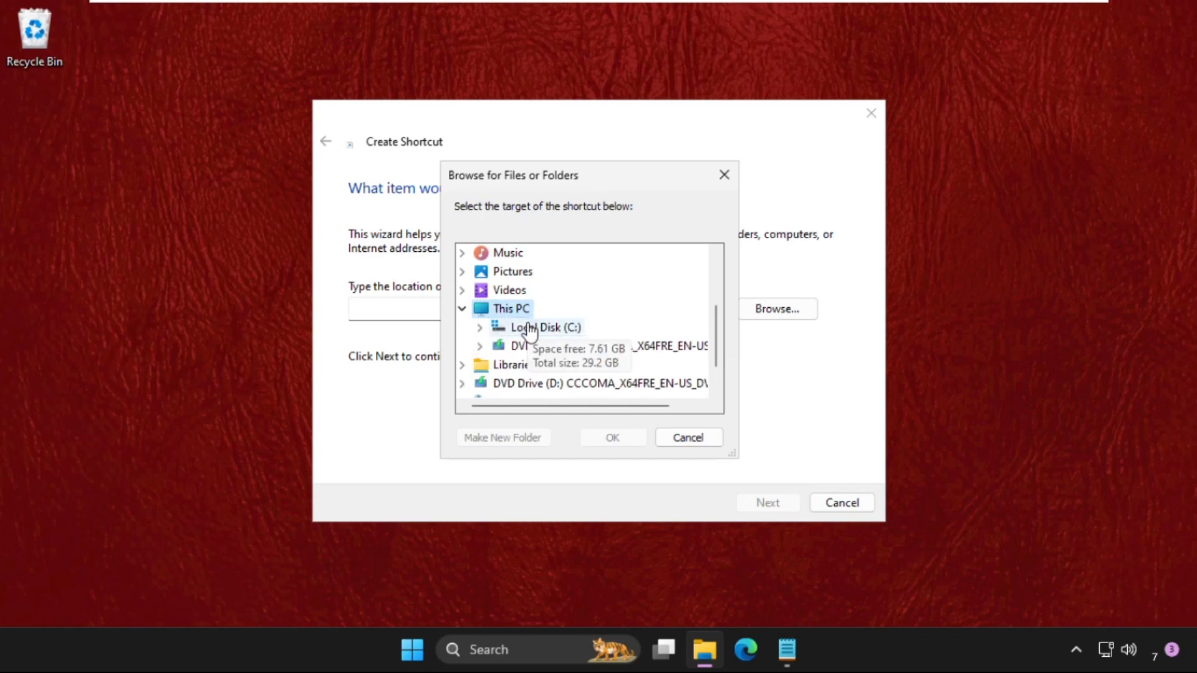
pyautogui.click(479, 326)
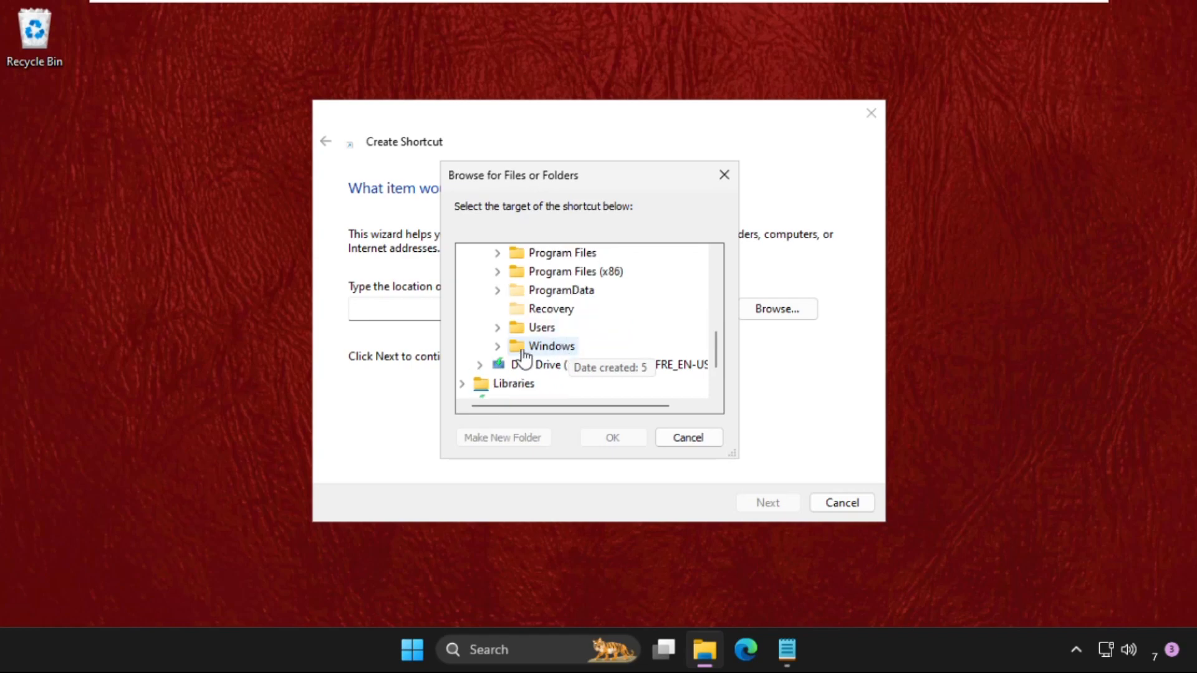
pyautogui.click(497, 346)
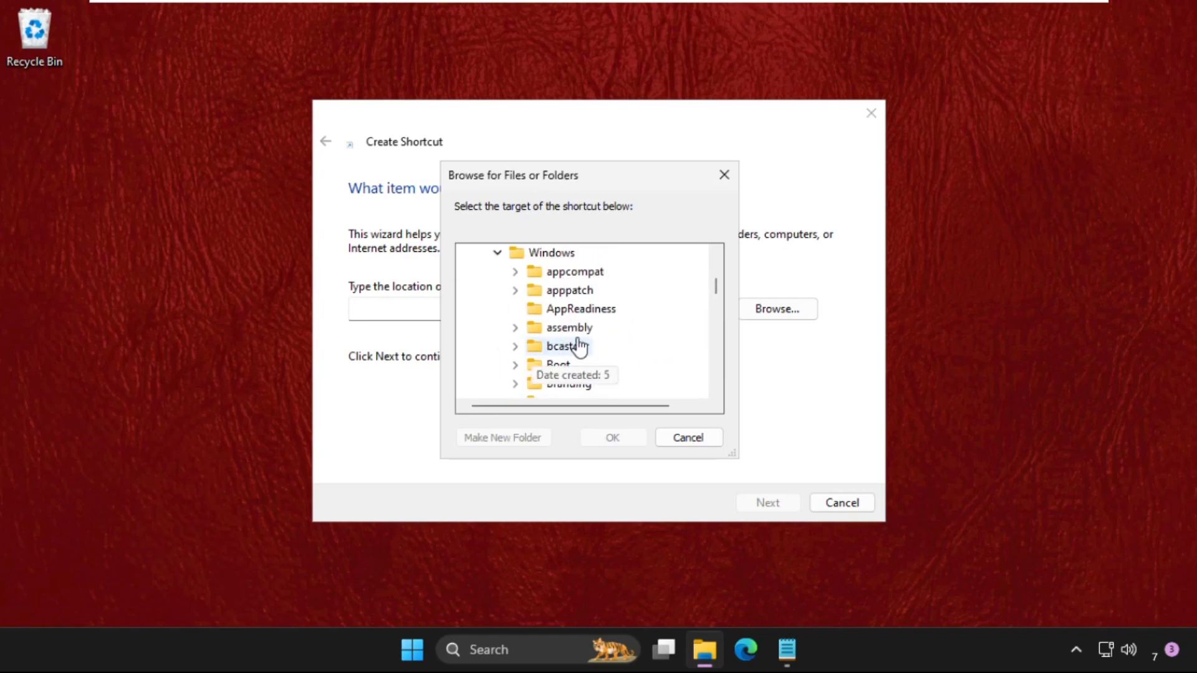
# Step: Scroll through System32 down to the shutdown program and pick it as the target
pyautogui.scroll(-3)
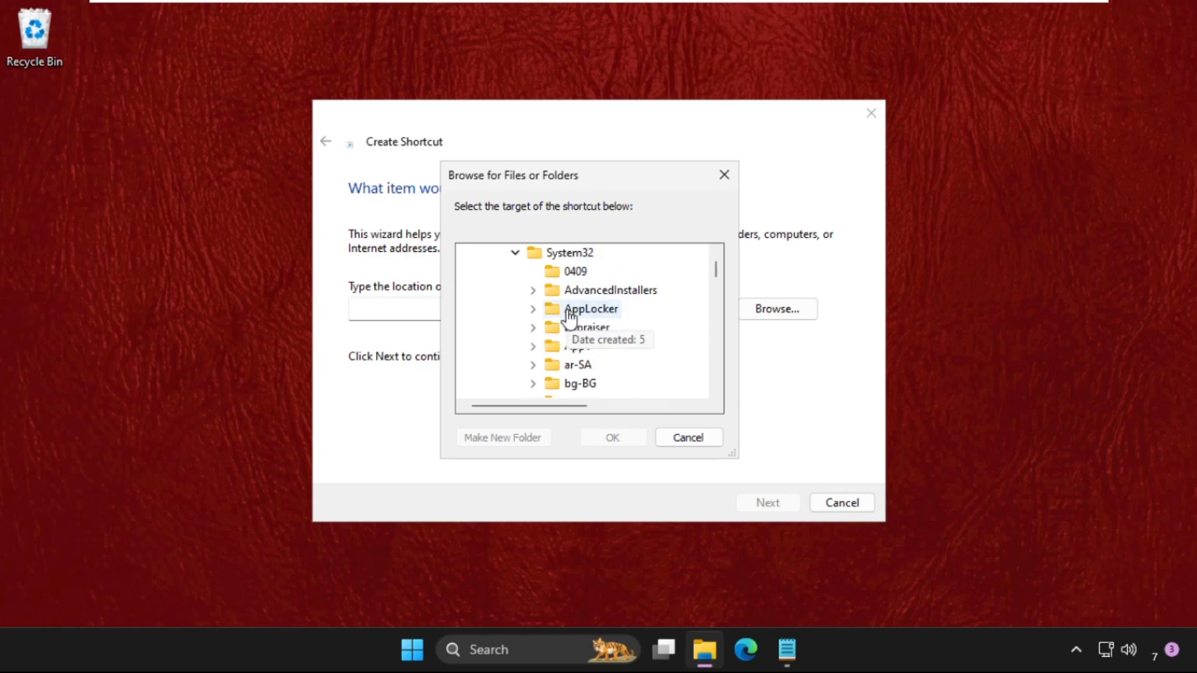
pyautogui.scroll(-3)
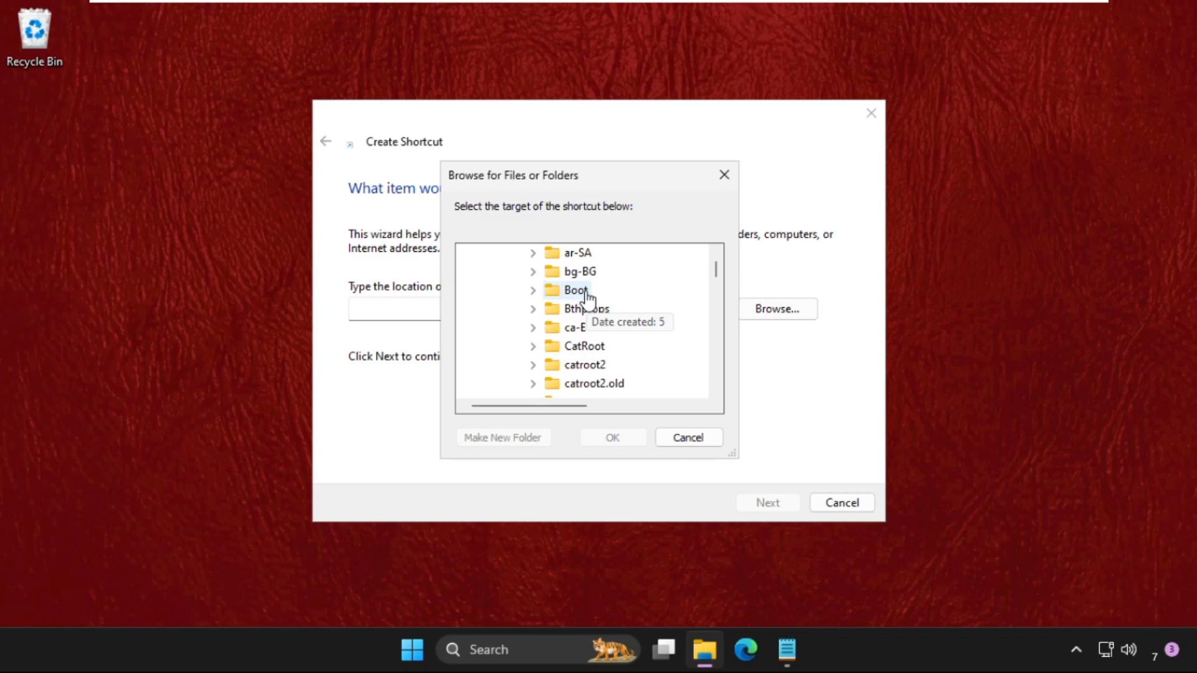
pyautogui.scroll(-3)
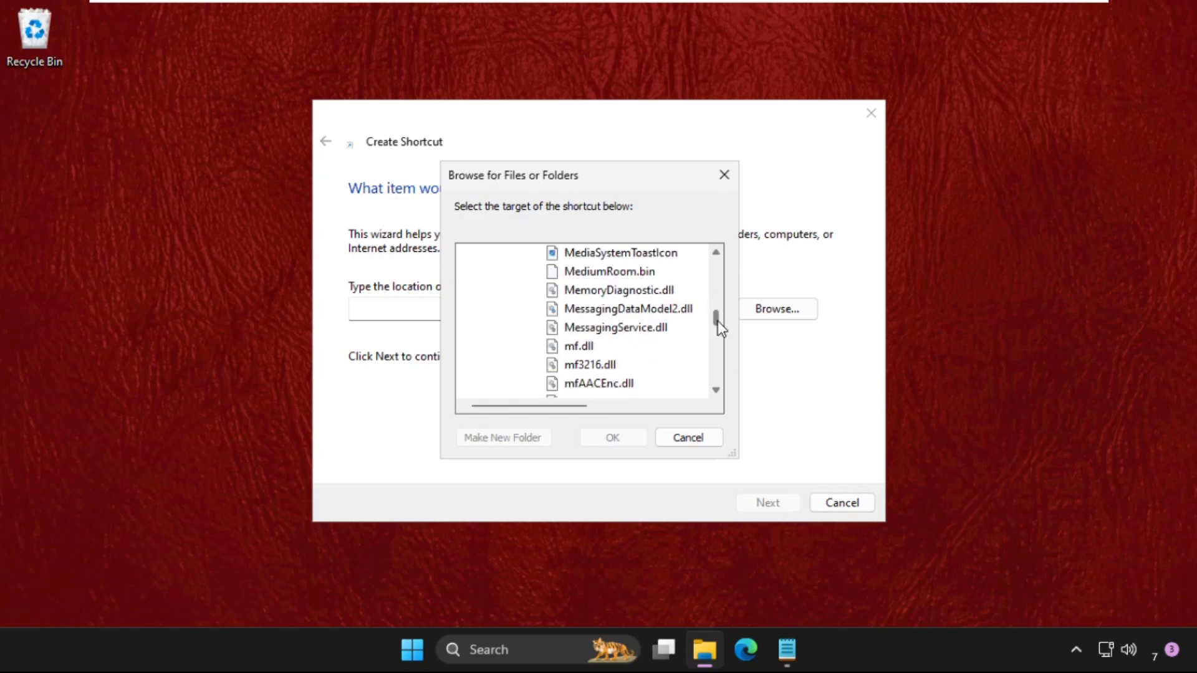
pyautogui.moveTo(716, 316); pyautogui.dragTo(715, 334)
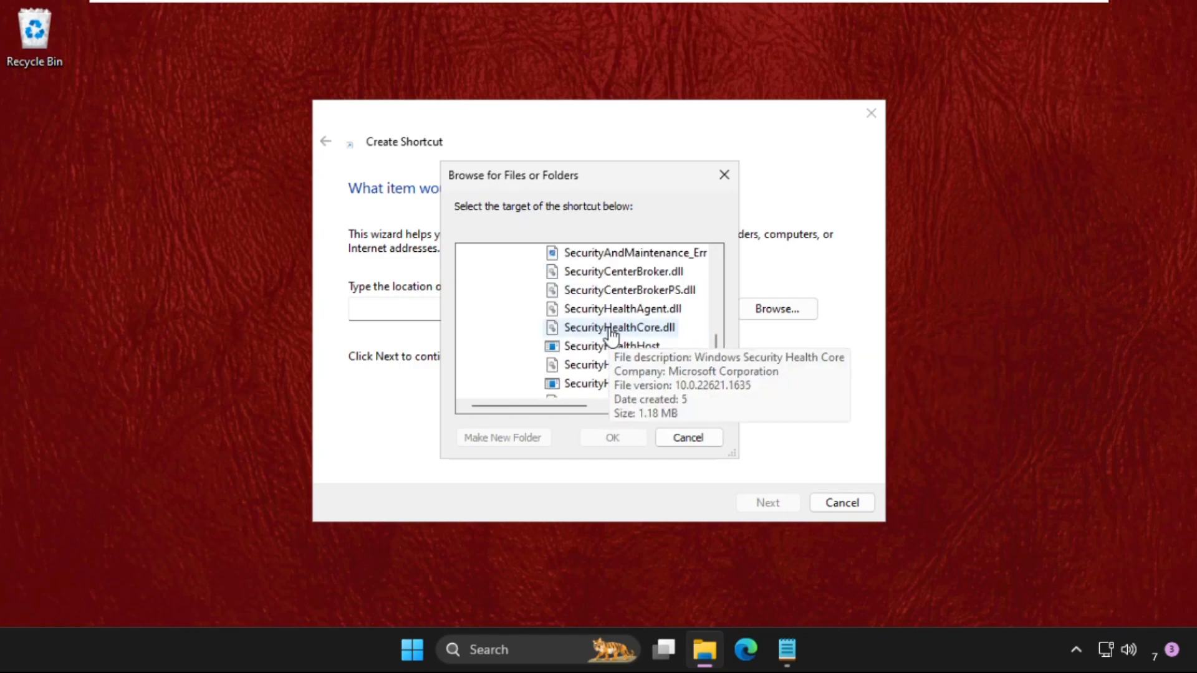
pyautogui.scroll(-3)
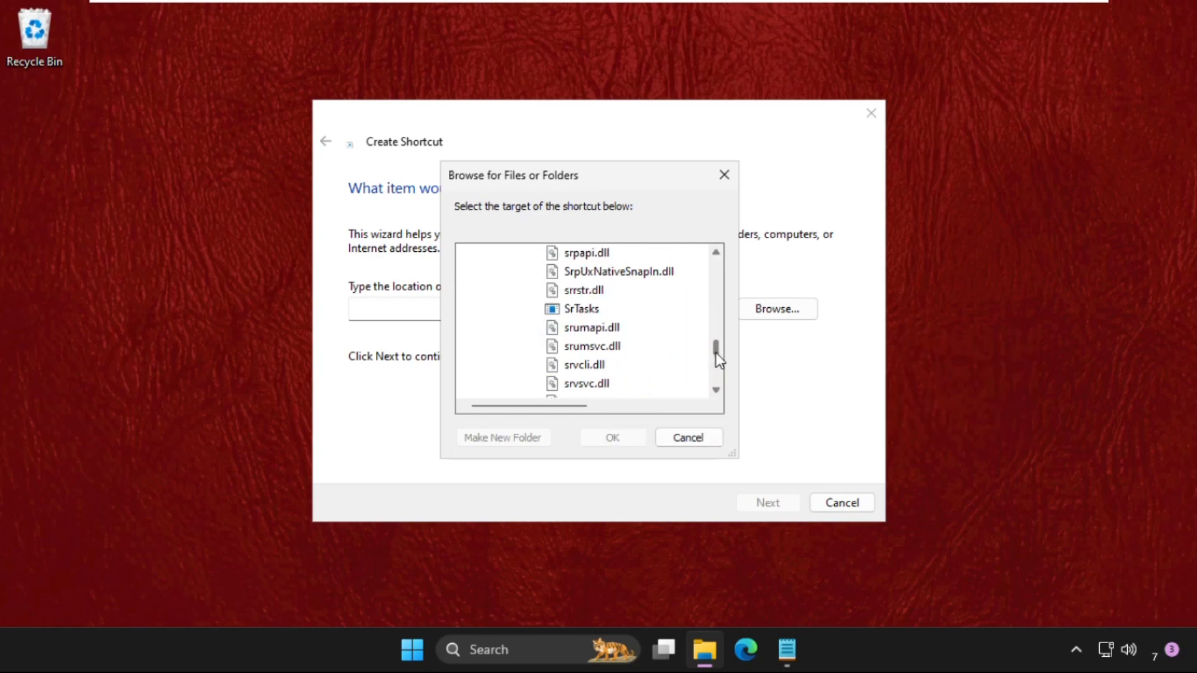
pyautogui.scroll(-3)
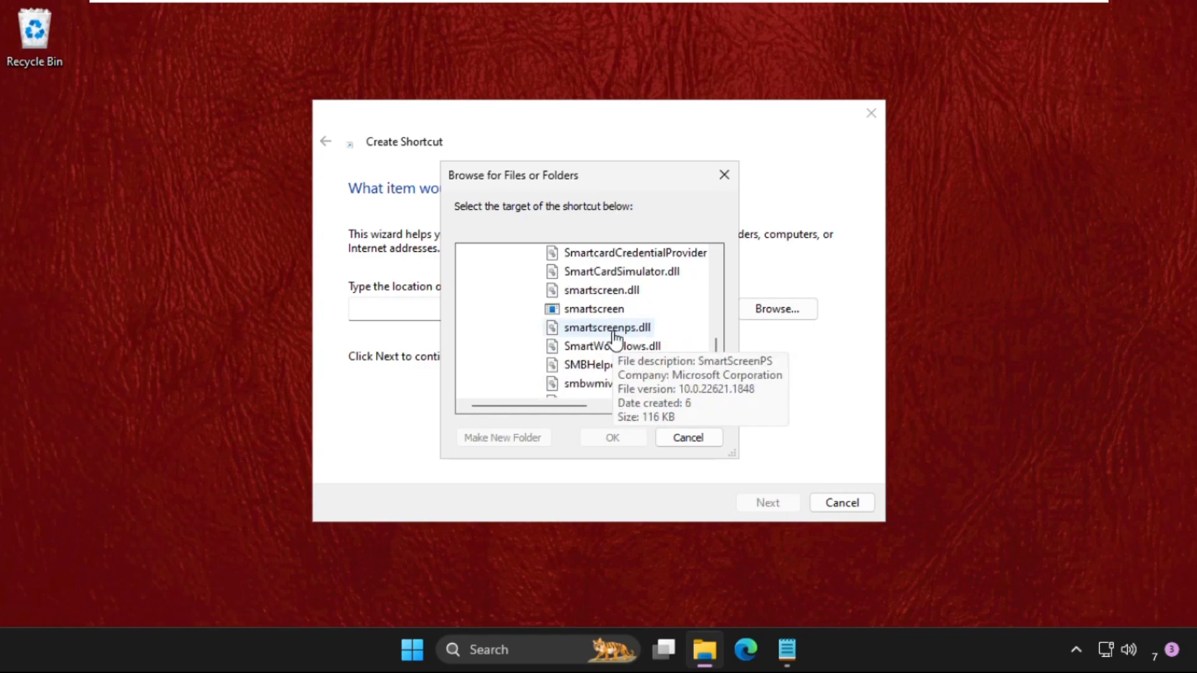
pyautogui.scroll(-3)
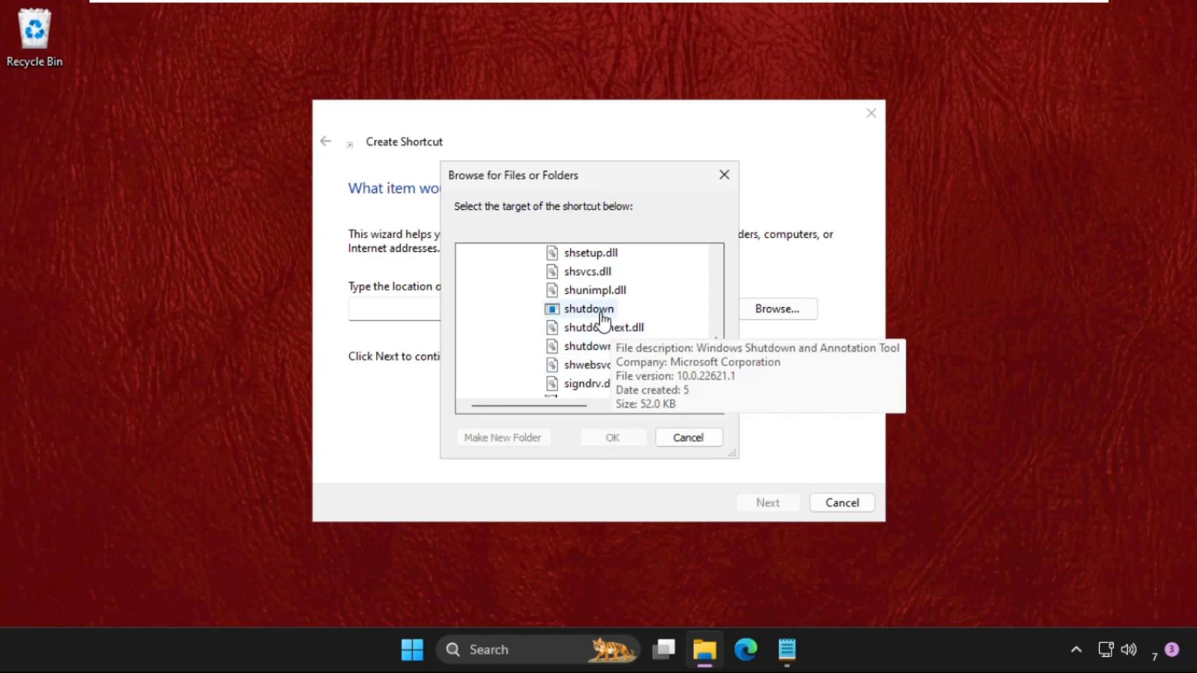
pyautogui.click(686, 438)
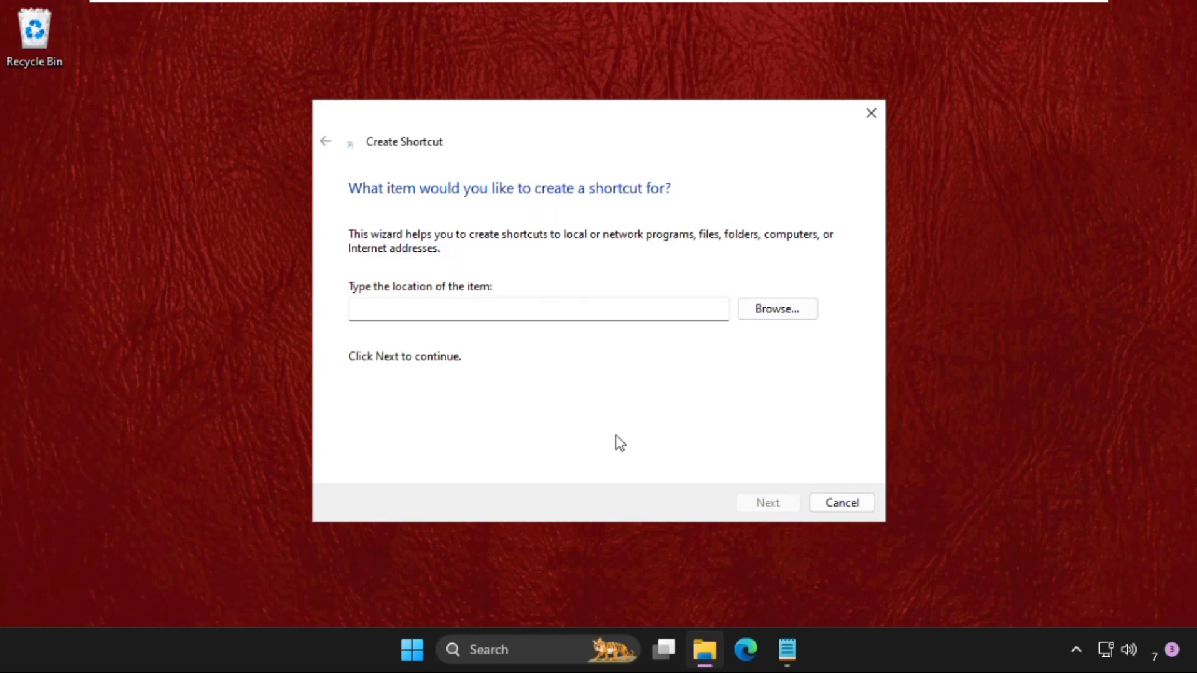
# Step: Set the location to C:\Windows\System32\shutdown.exe -a and continue to the naming page
pyautogui.write('C:\\Windows\\System32\\shutdown.exe')
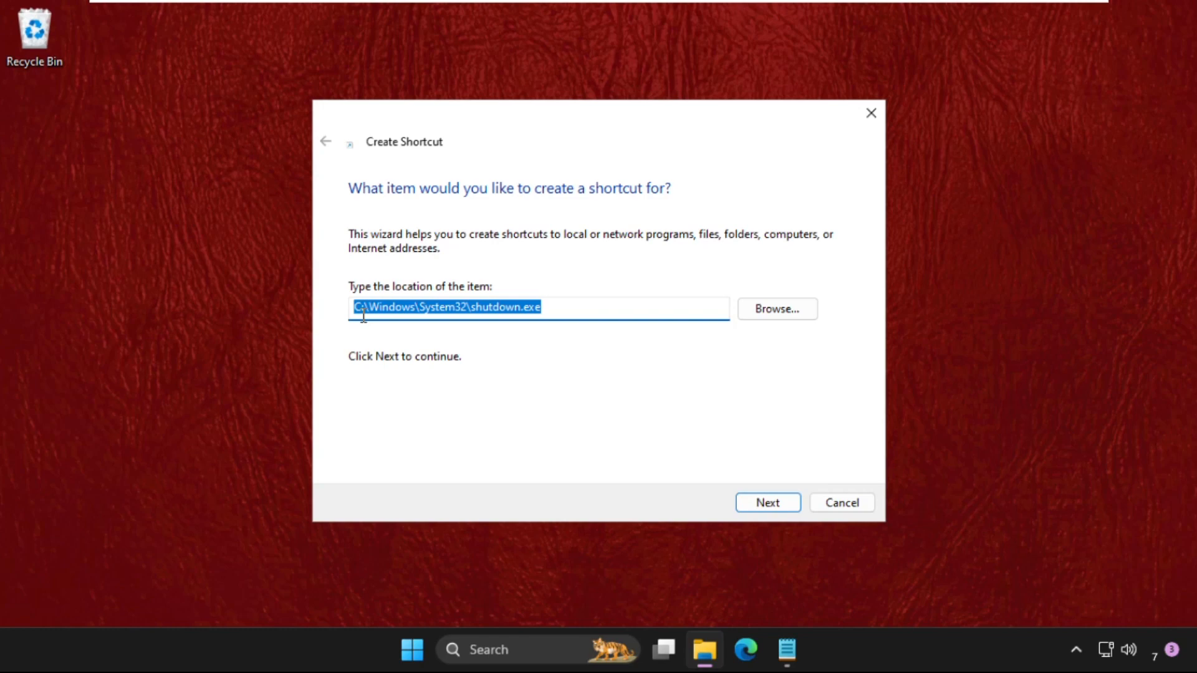
pyautogui.moveTo(503, 306)
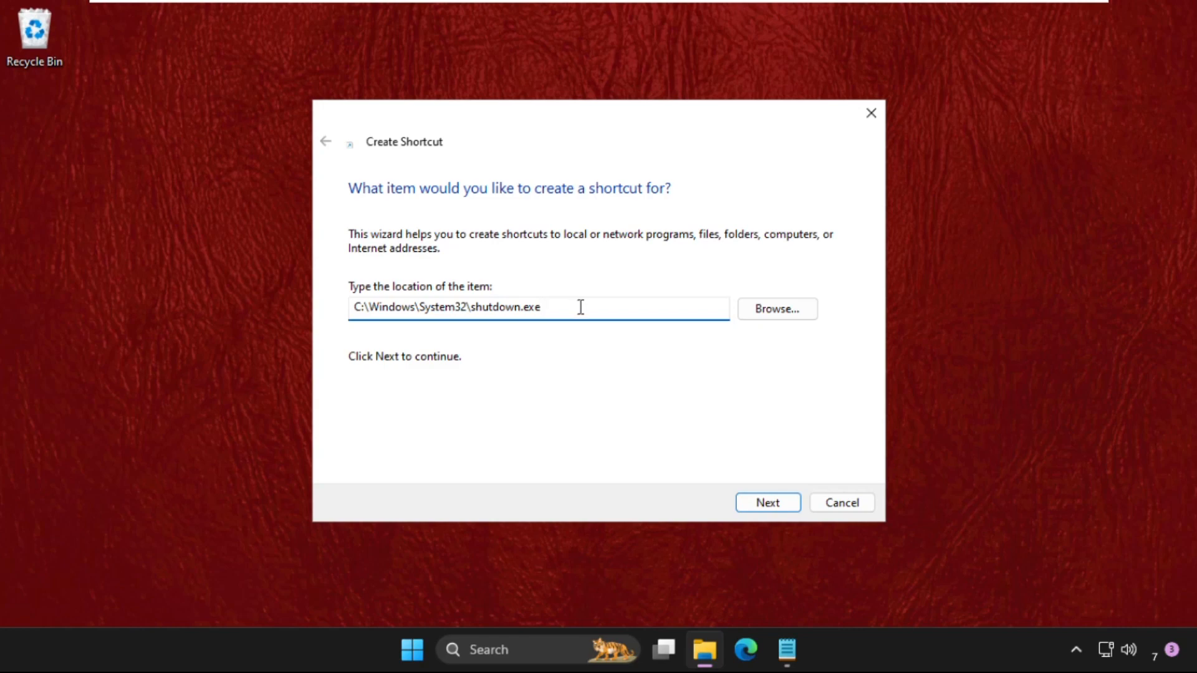
pyautogui.write('-a')
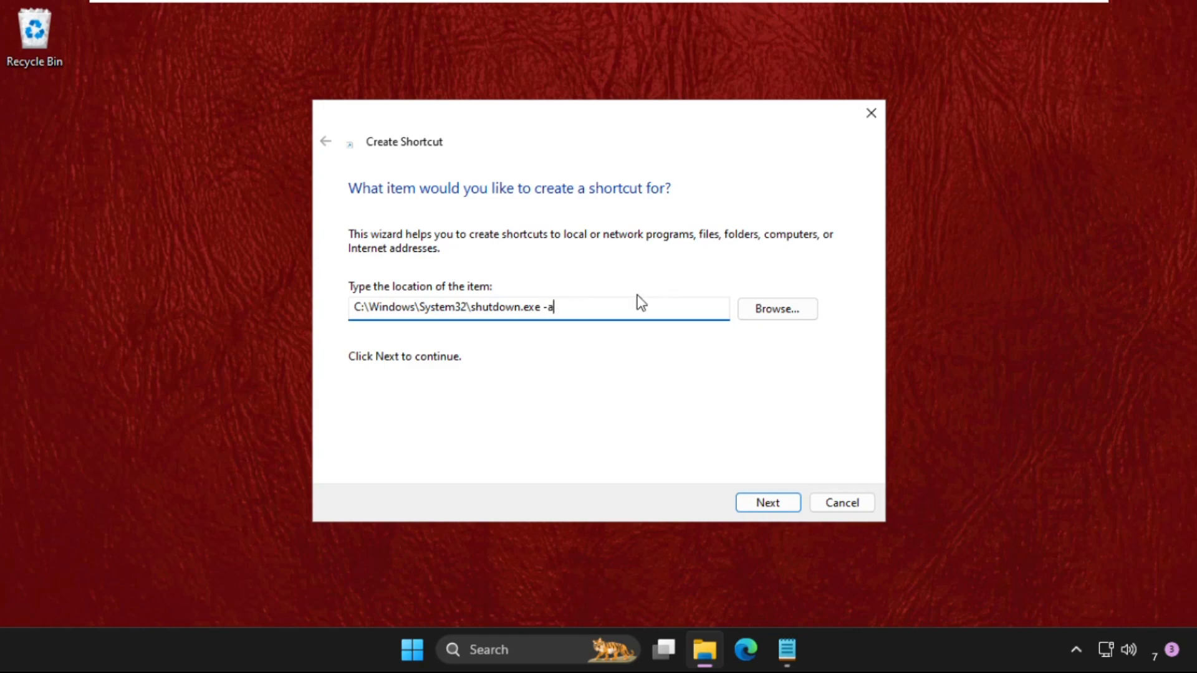
pyautogui.click(766, 502)
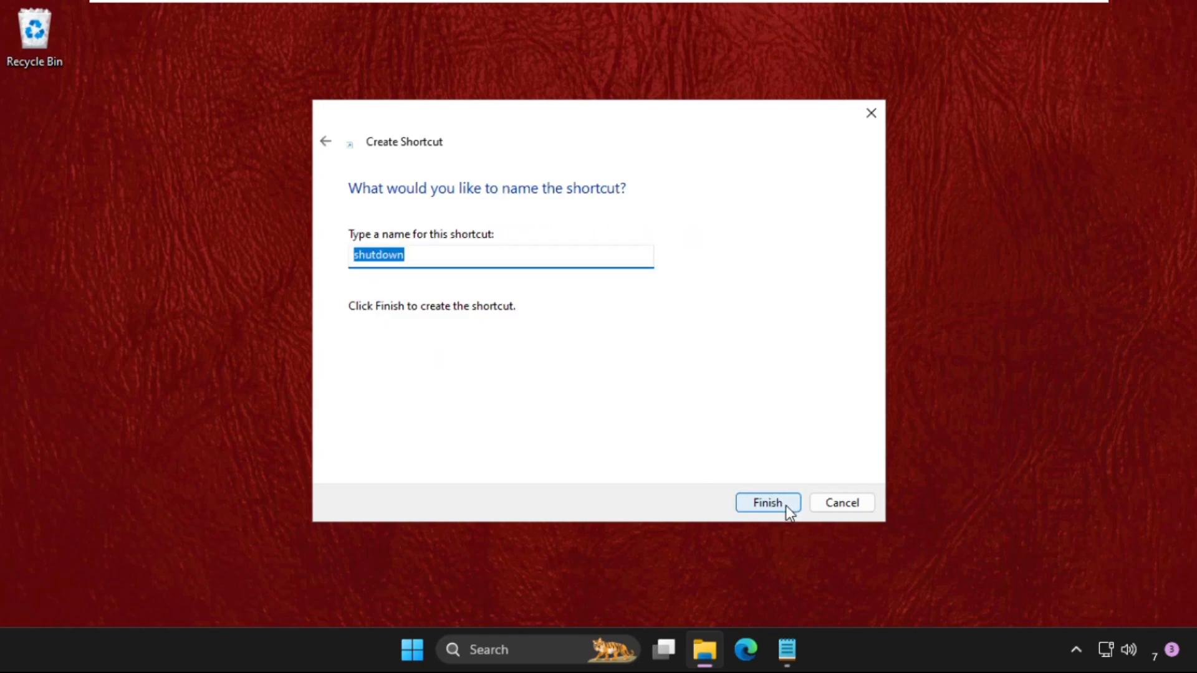
# Step: Name the shortcut 'canel shutdown' and finish, placing it on the desktop
pyautogui.write('c')
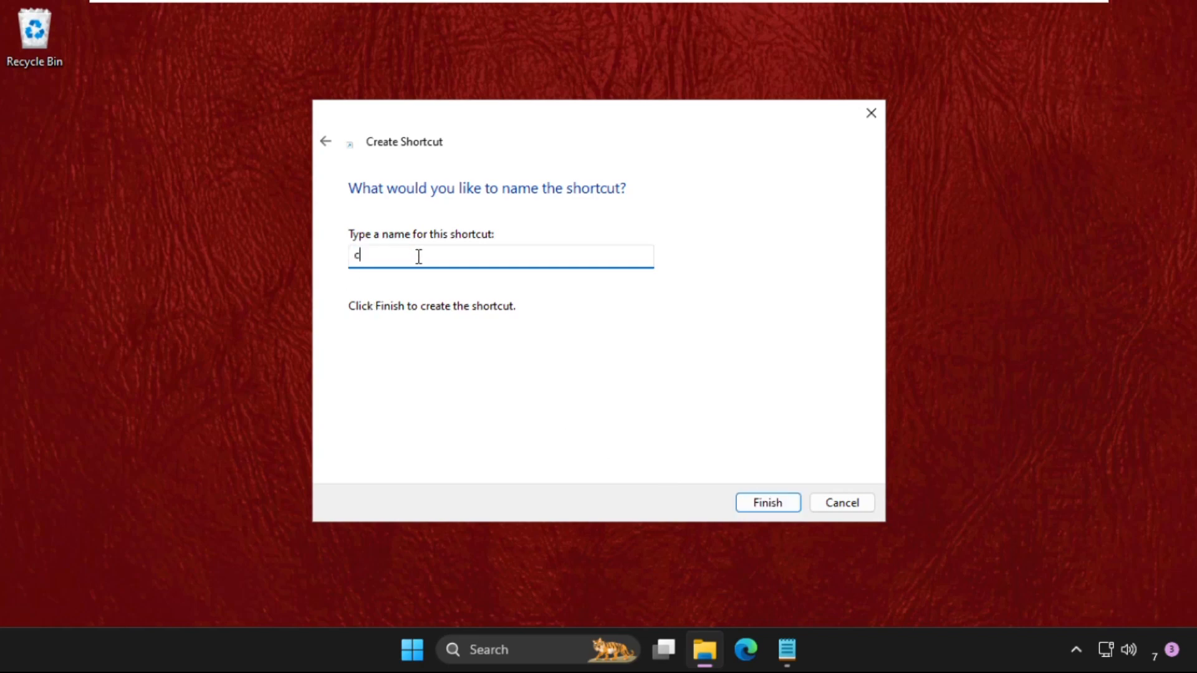
pyautogui.write('anel shut')
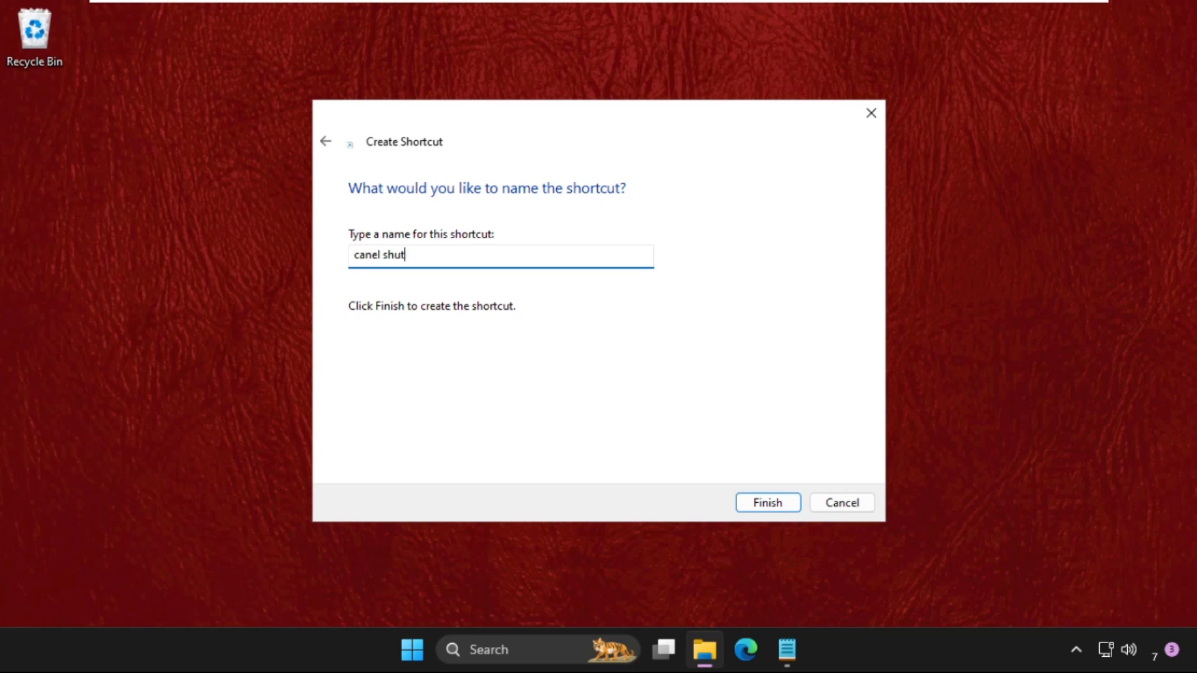
pyautogui.write('down')
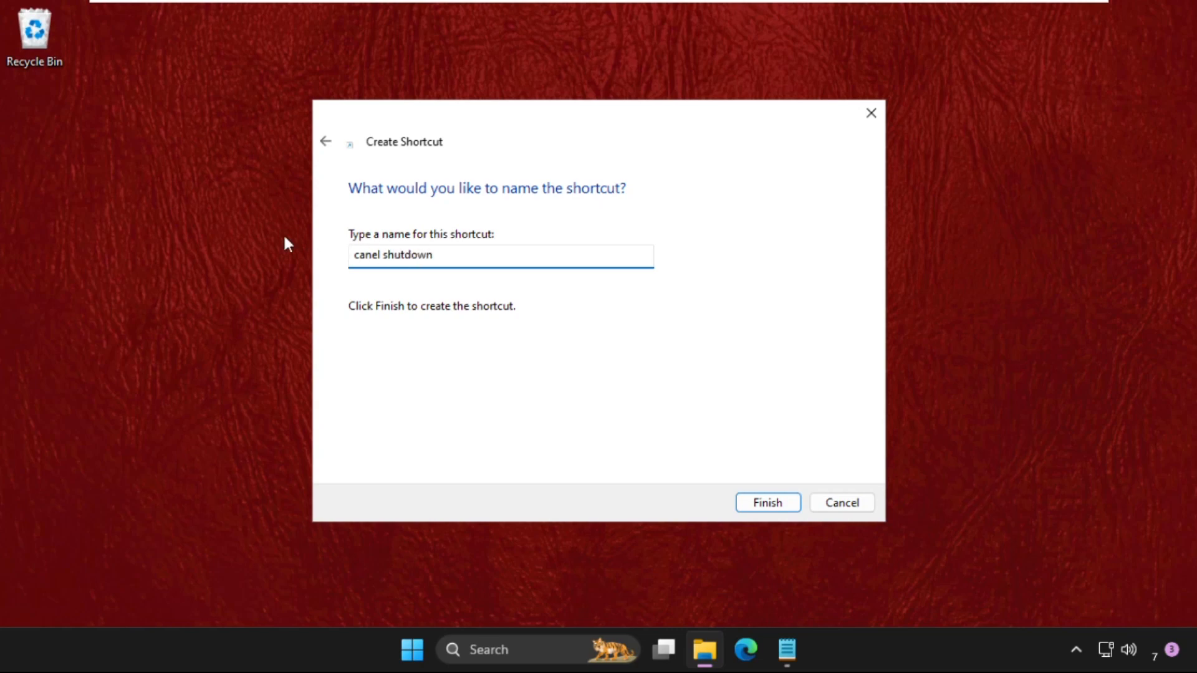
pyautogui.click(767, 502)
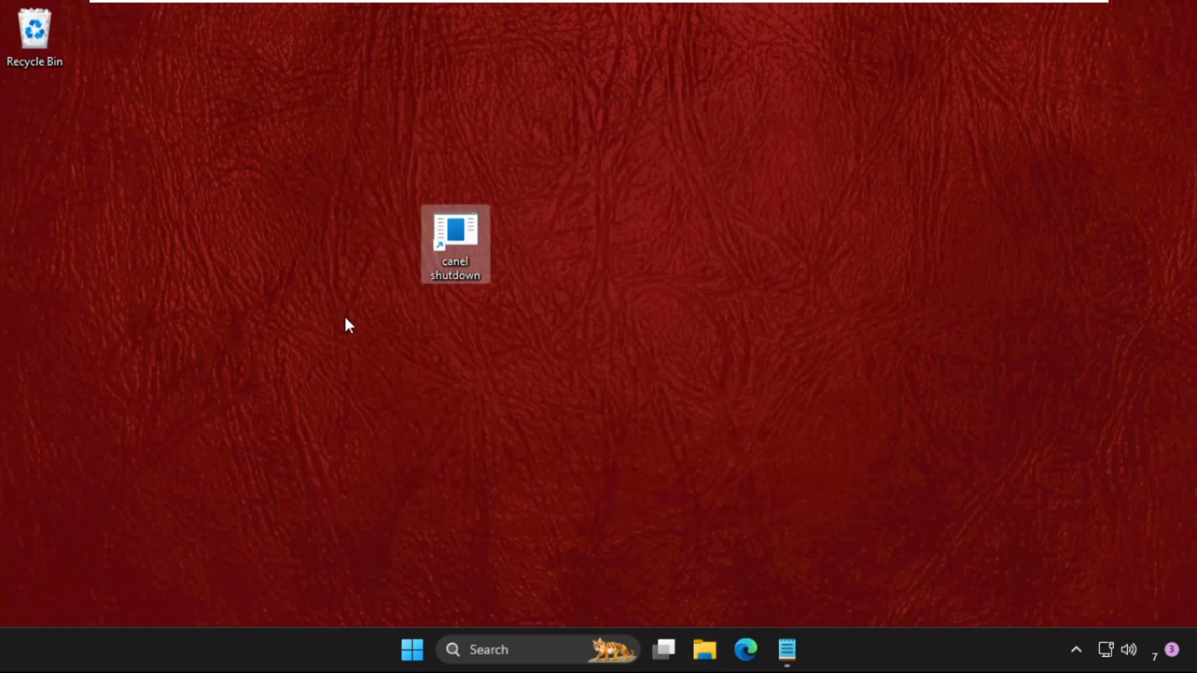
# Step: Move the canel shutdown shortcut to sit beneath the Recycle Bin
pyautogui.moveTo(455, 243); pyautogui.dragTo(104, 142)
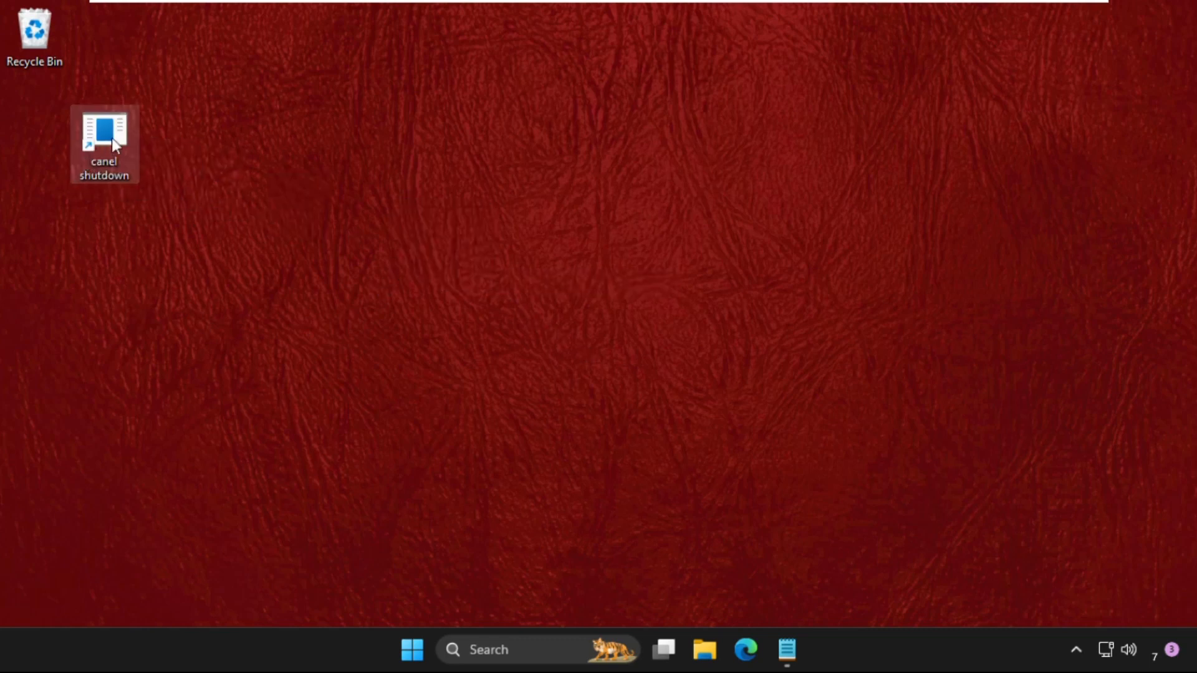
pyautogui.moveTo(466, 256)
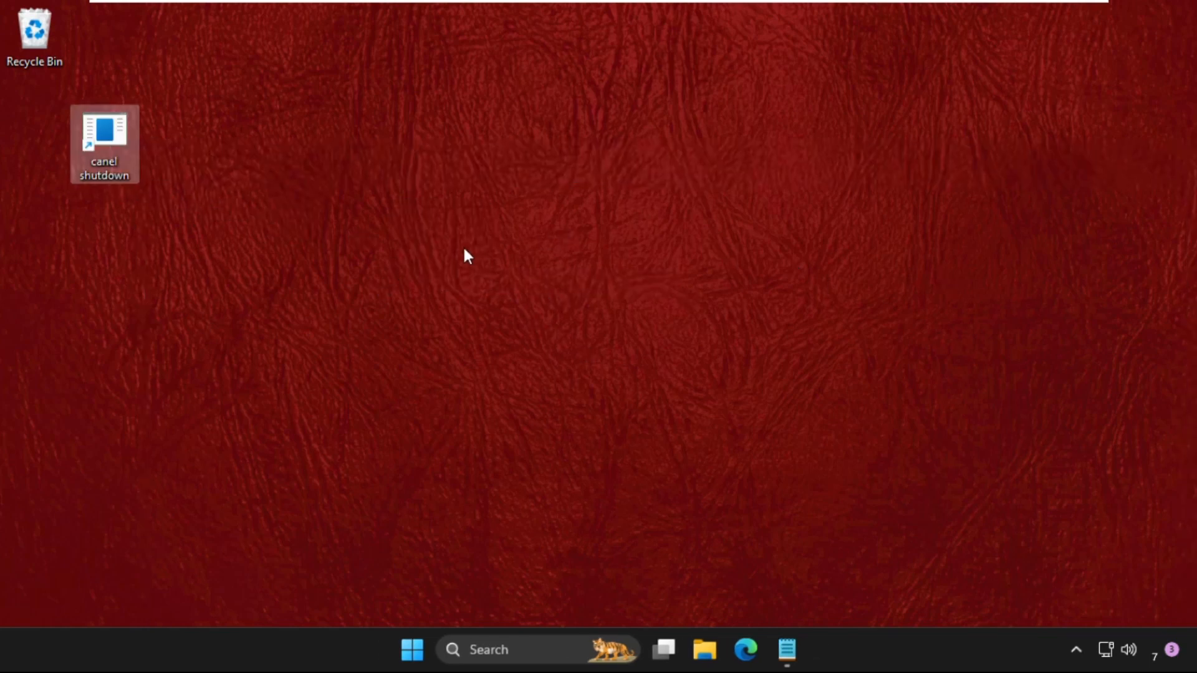
pyautogui.moveTo(584, 306)
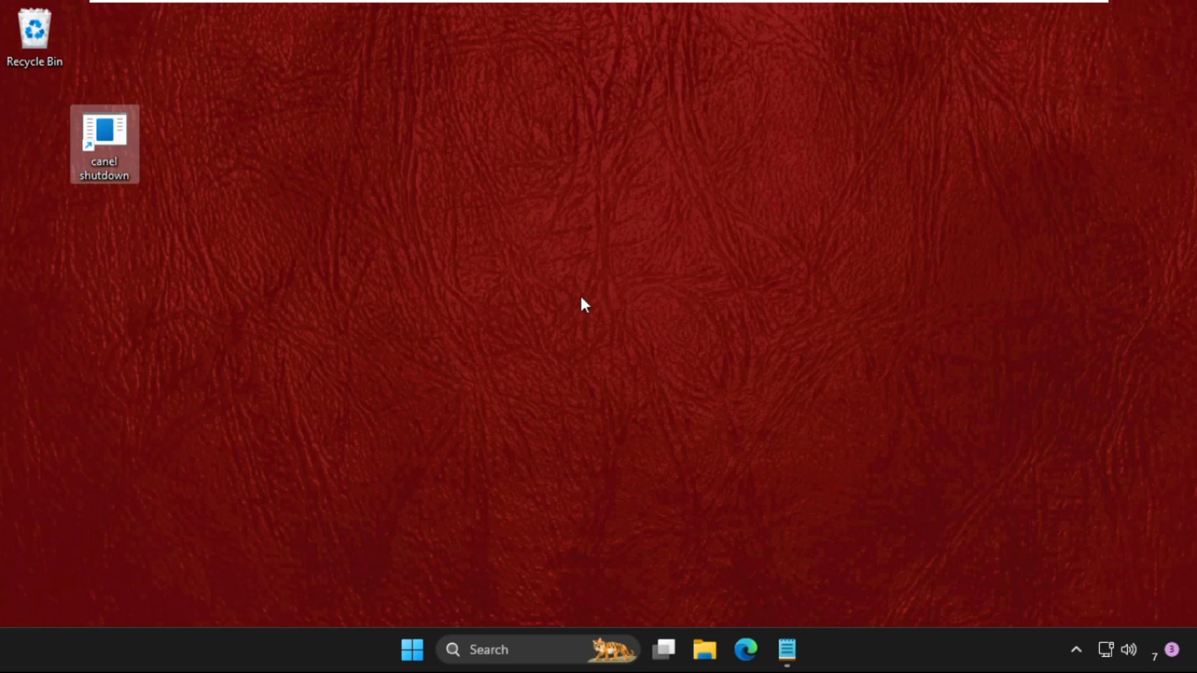
pyautogui.moveTo(467, 501)
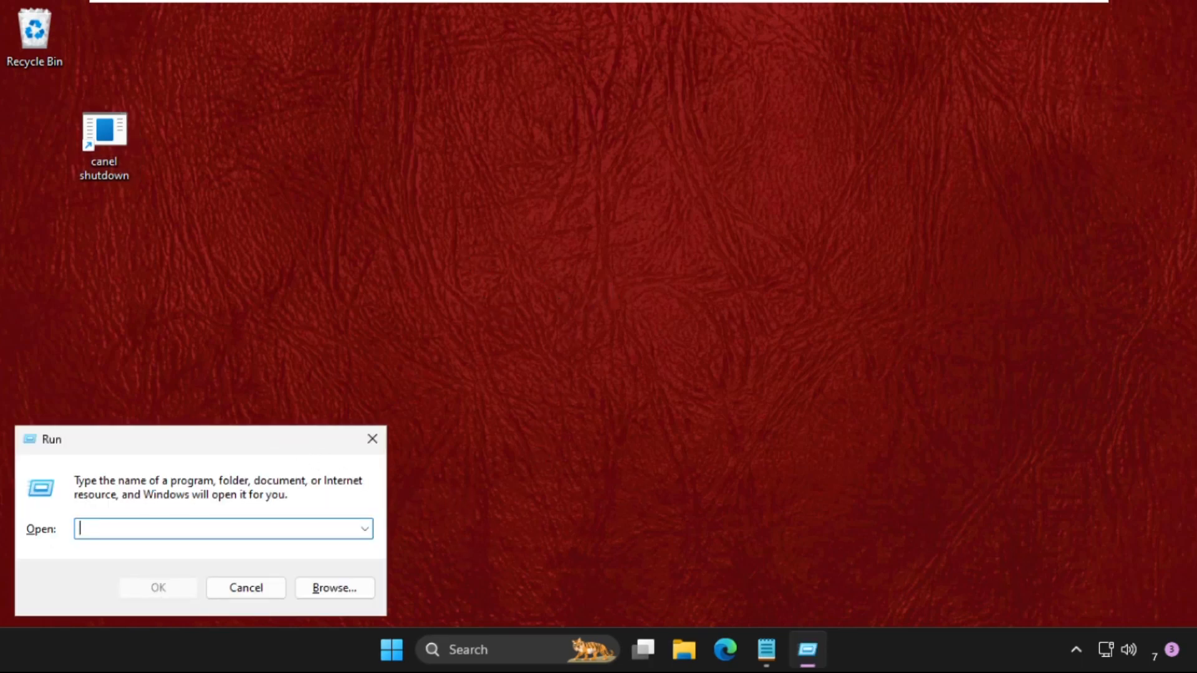
# Step: Centre the Run dialog and execute 'shutdown -a' to abort any pending shutdown
pyautogui.moveTo(50, 438); pyautogui.dragTo(334, 242)
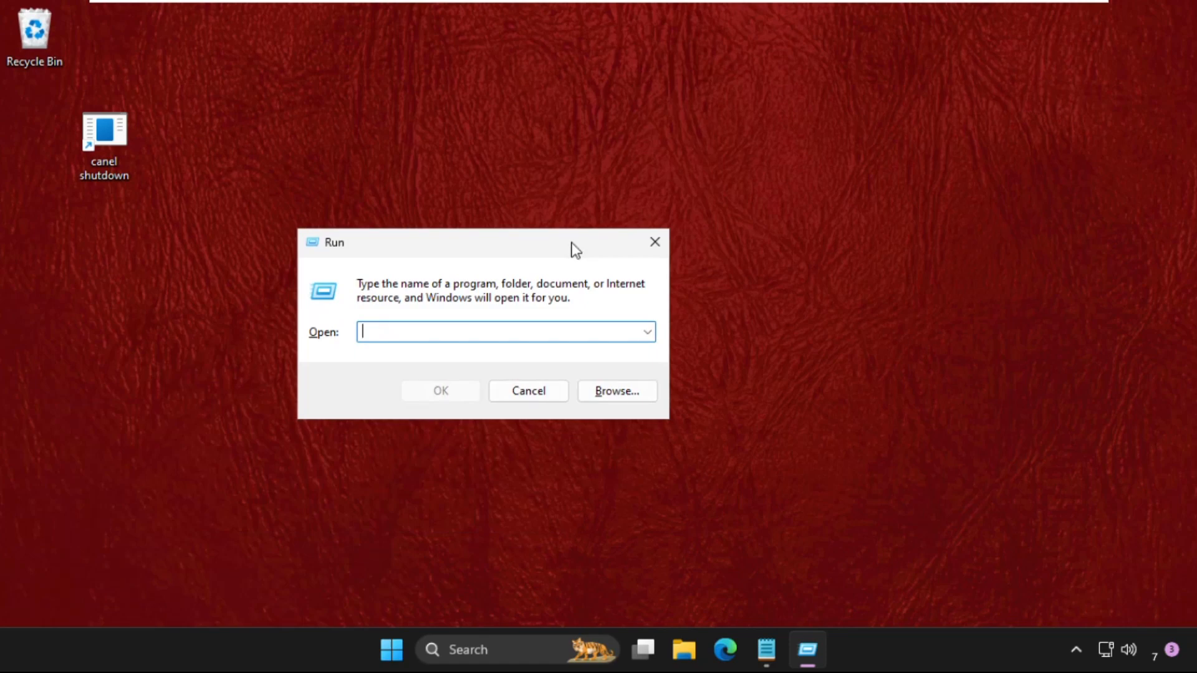
pyautogui.write('shut')
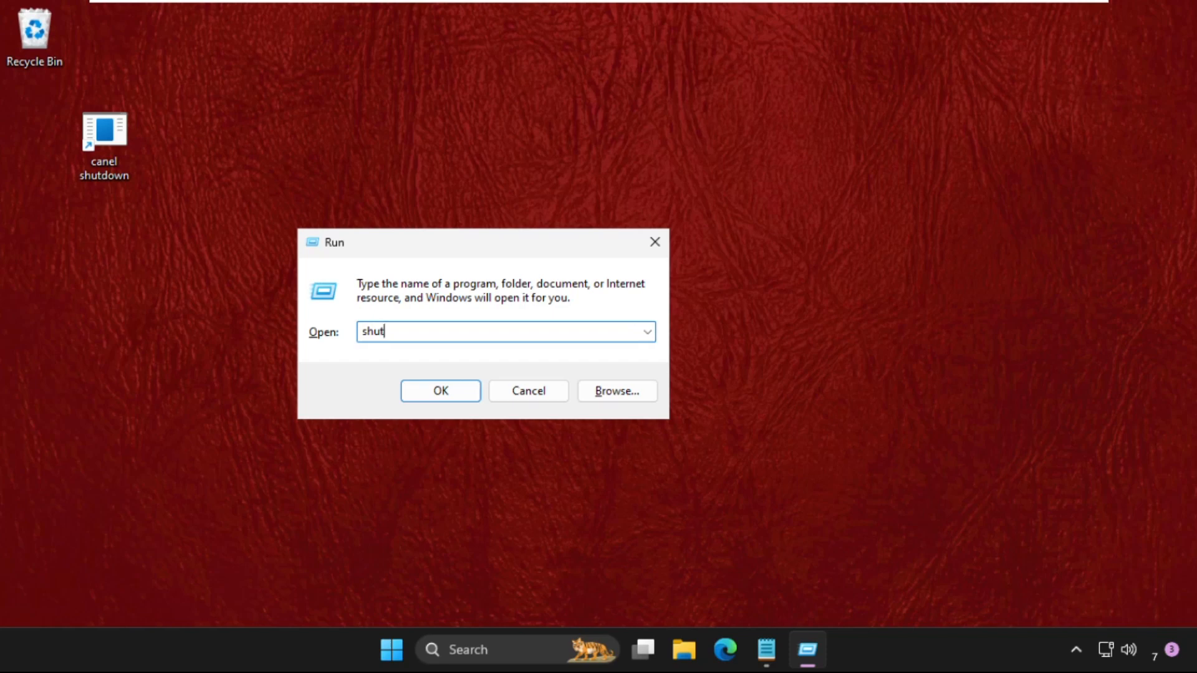
pyautogui.write('down')
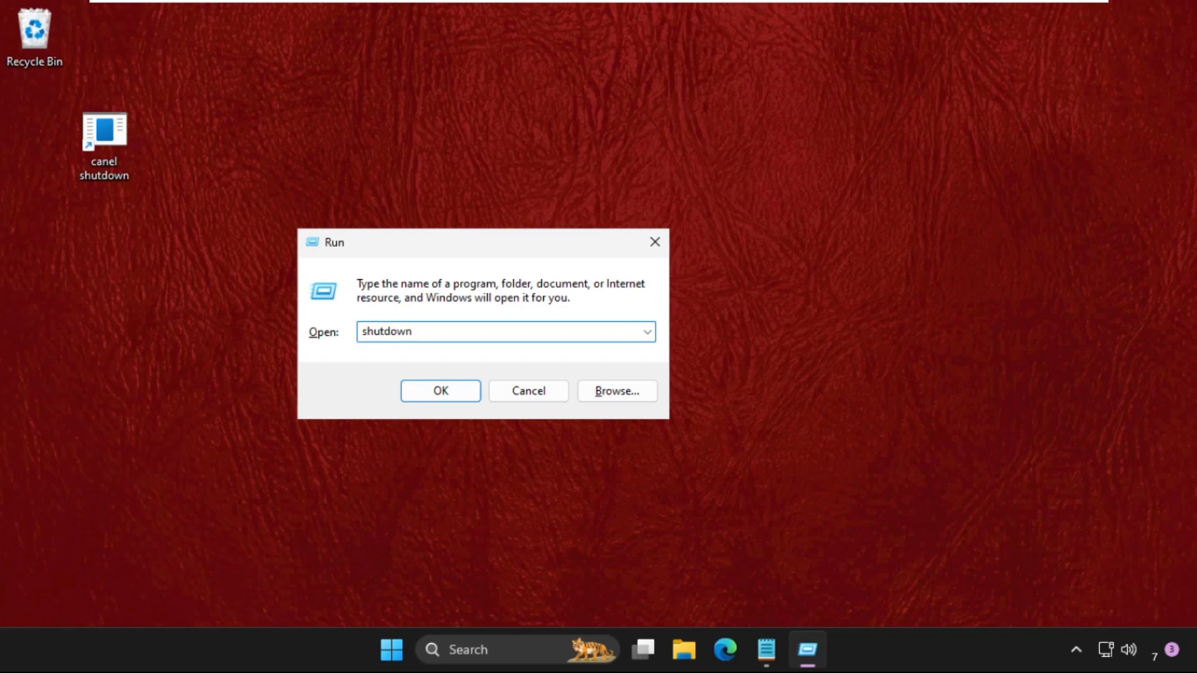
pyautogui.write('-a')
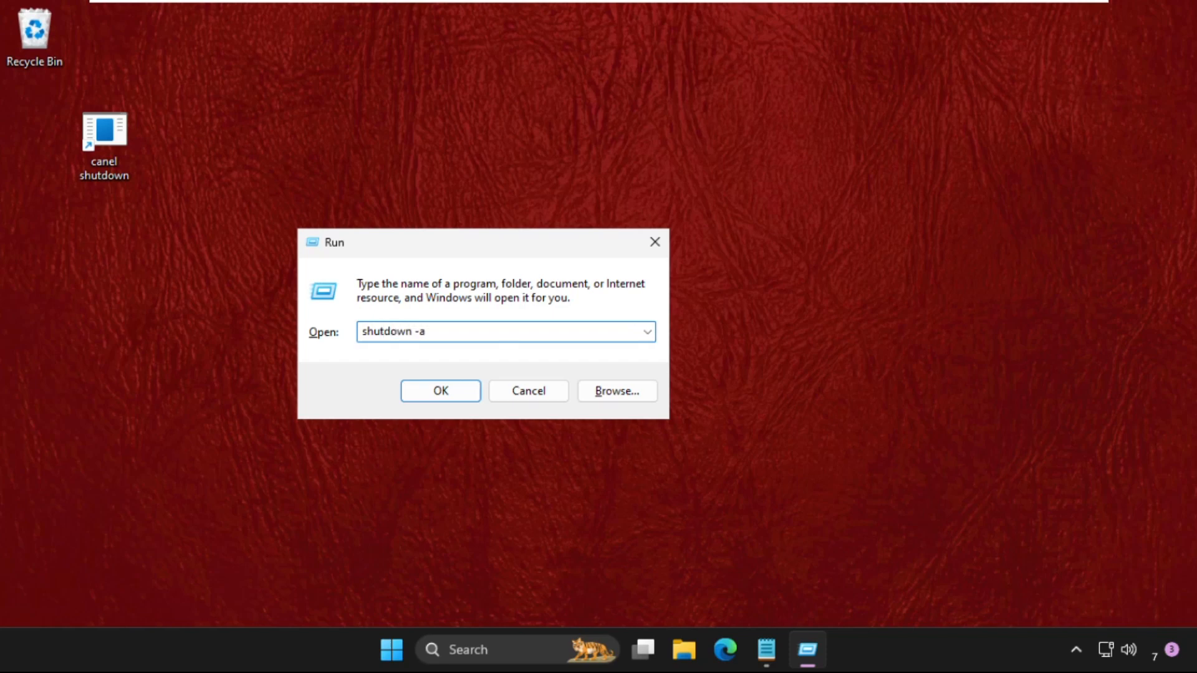
pyautogui.click(440, 390)
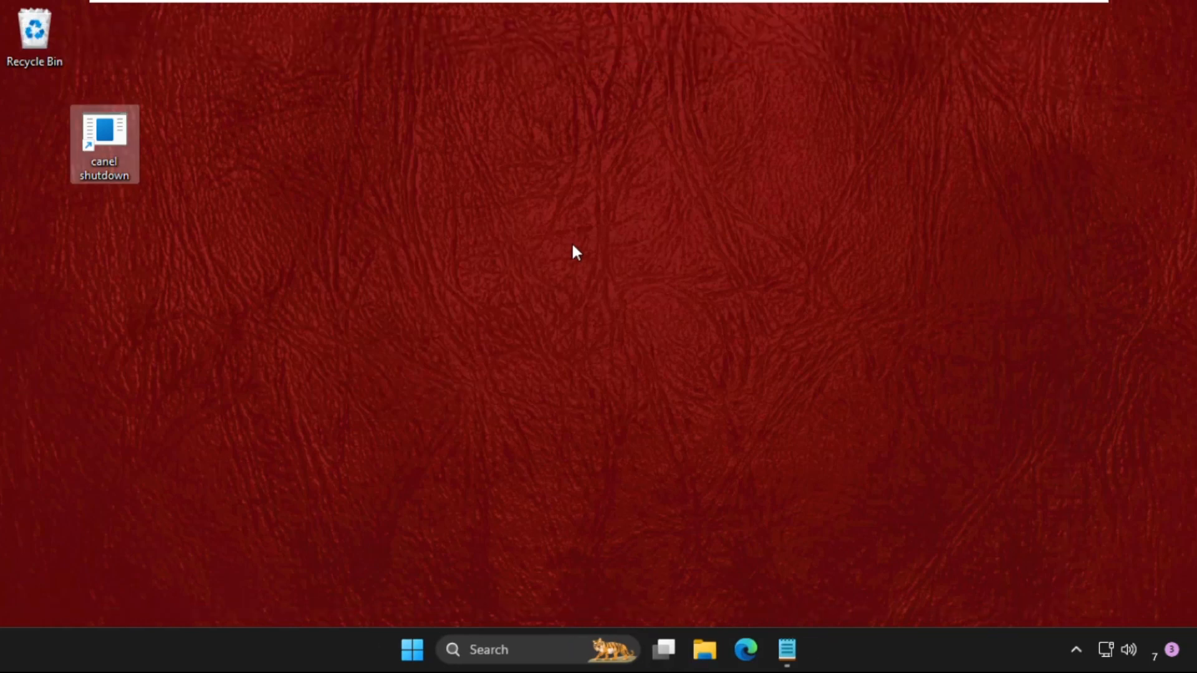
pyautogui.moveTo(574, 248)
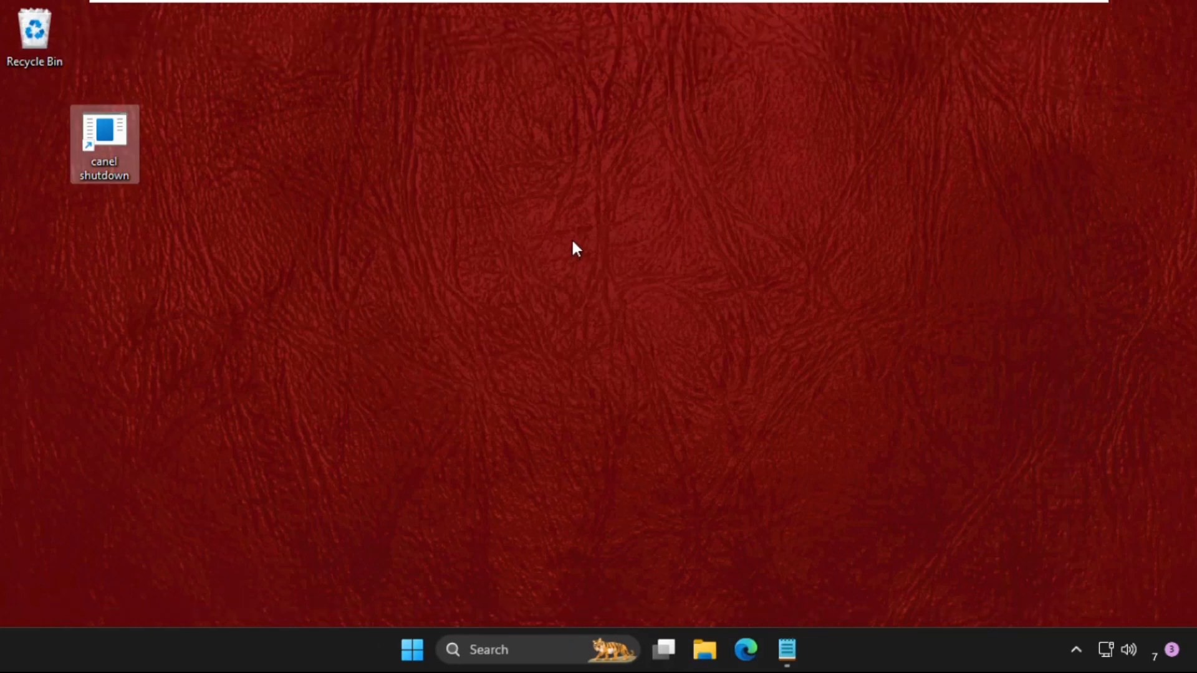